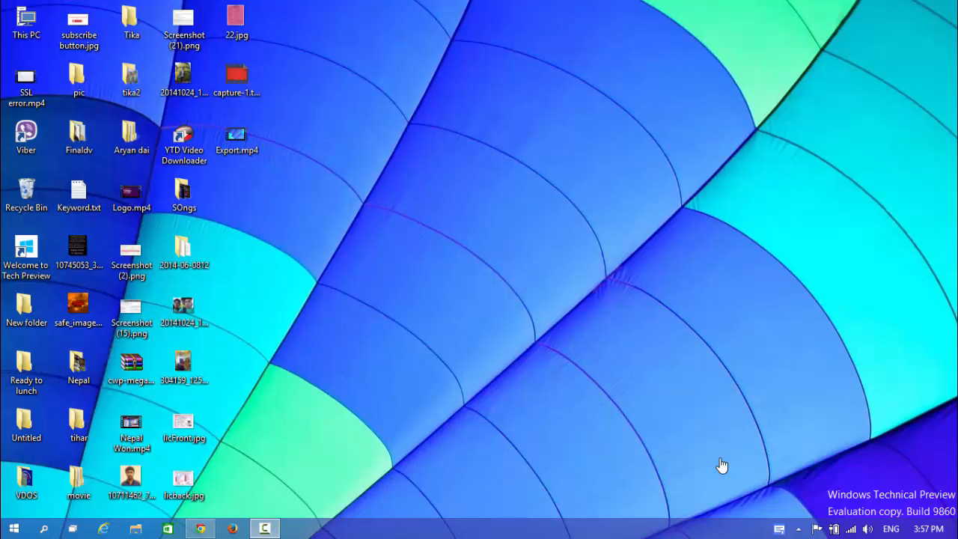
mouse_move(481, 440)
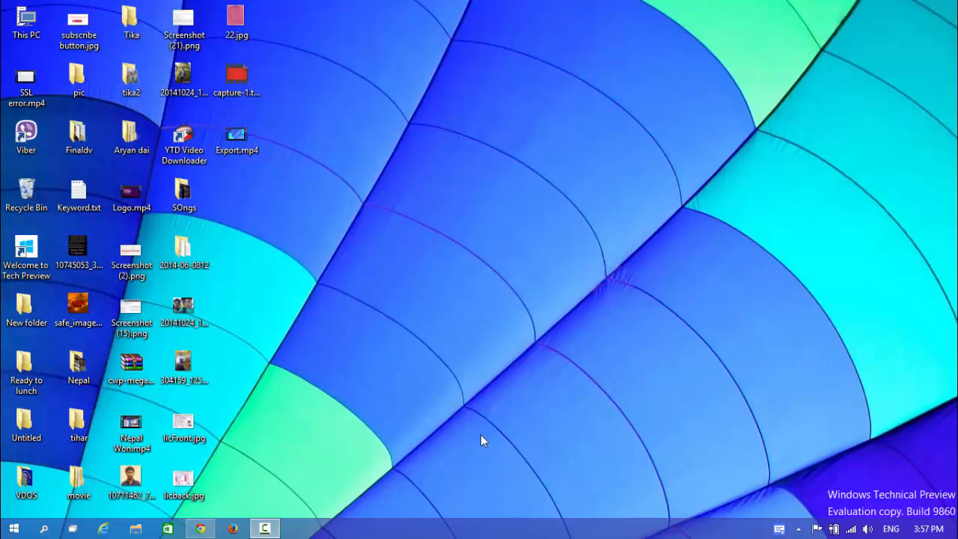
Launch Chrome and go to blogger.com to load the dashboard with three blogs.
click(200, 529)
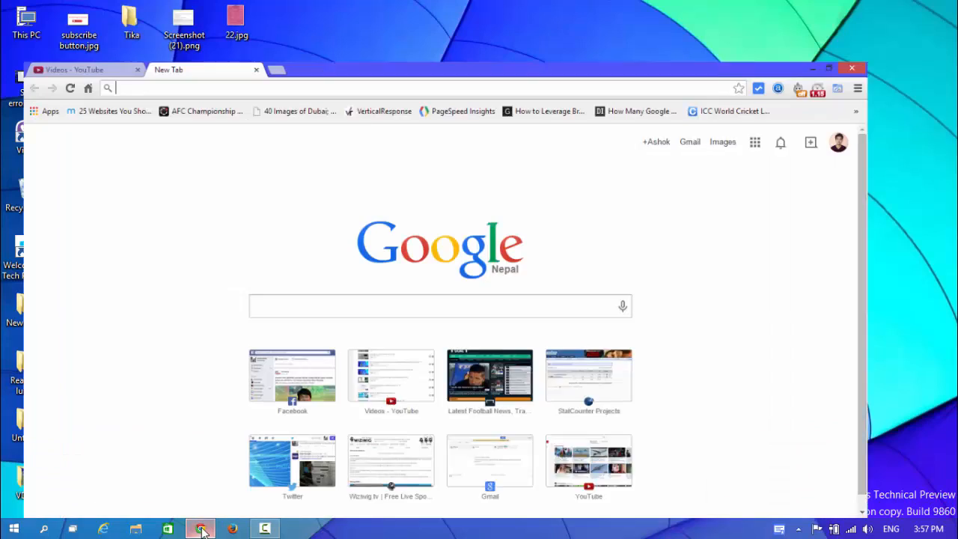
click(813, 68)
text(blogger.com)
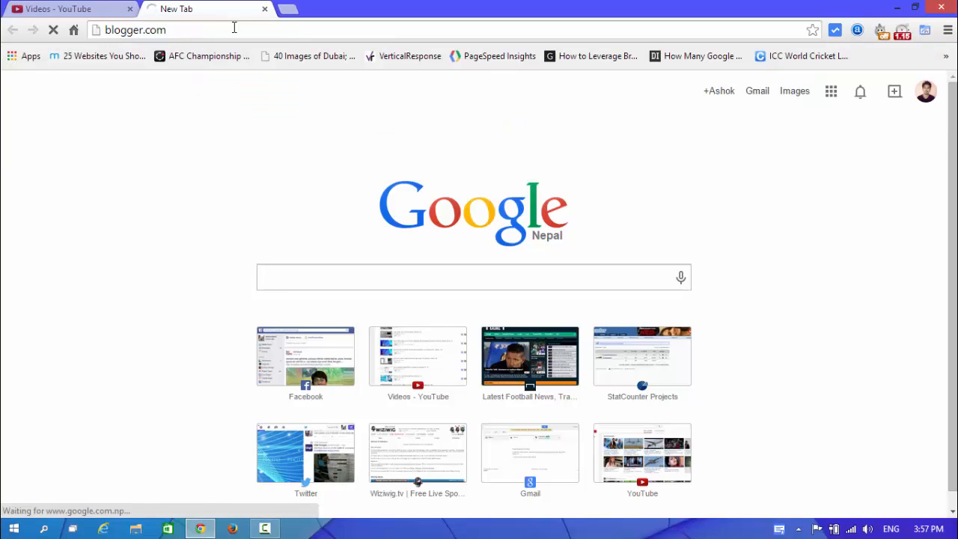
key(Return)
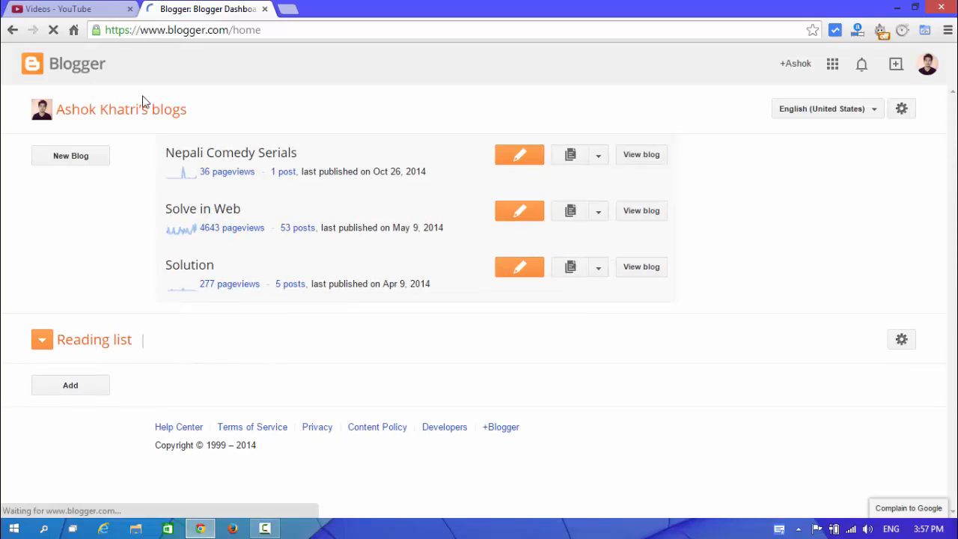
Open the Solution blog's Overview page from the dashboard.
click(42, 338)
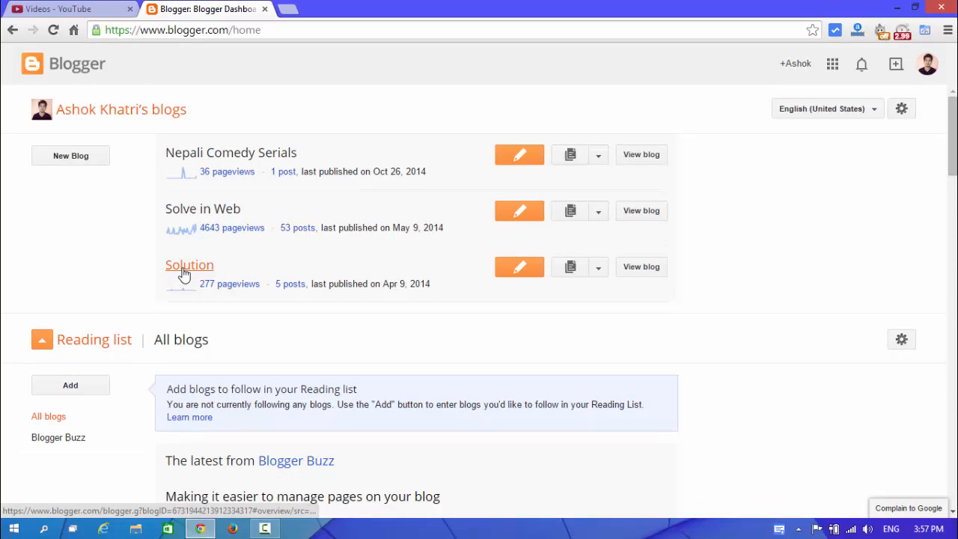
click(189, 264)
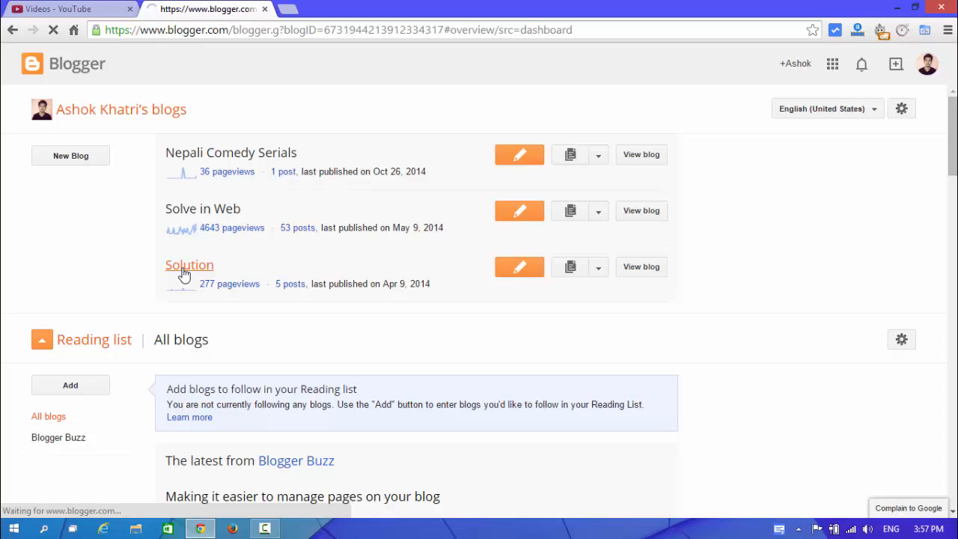
click(189, 265)
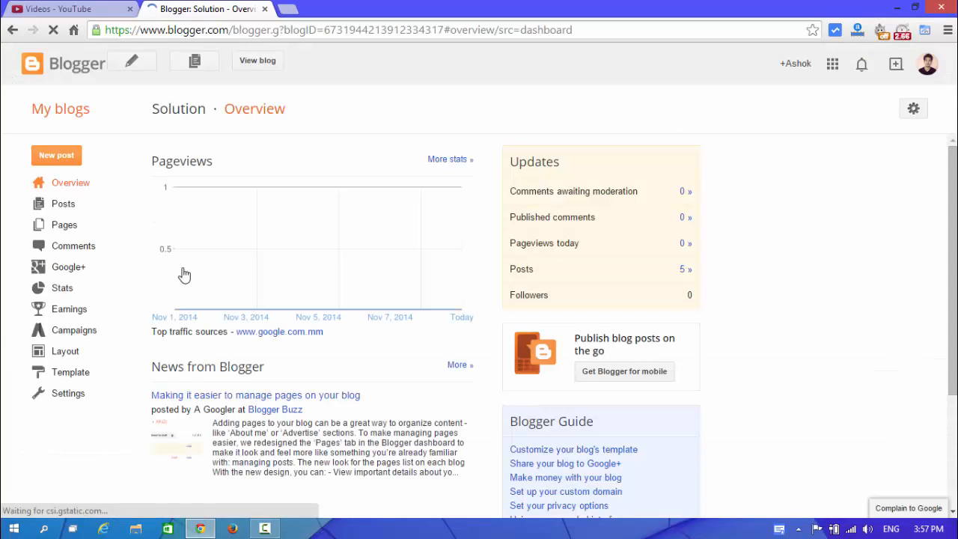
mouse_move(174, 308)
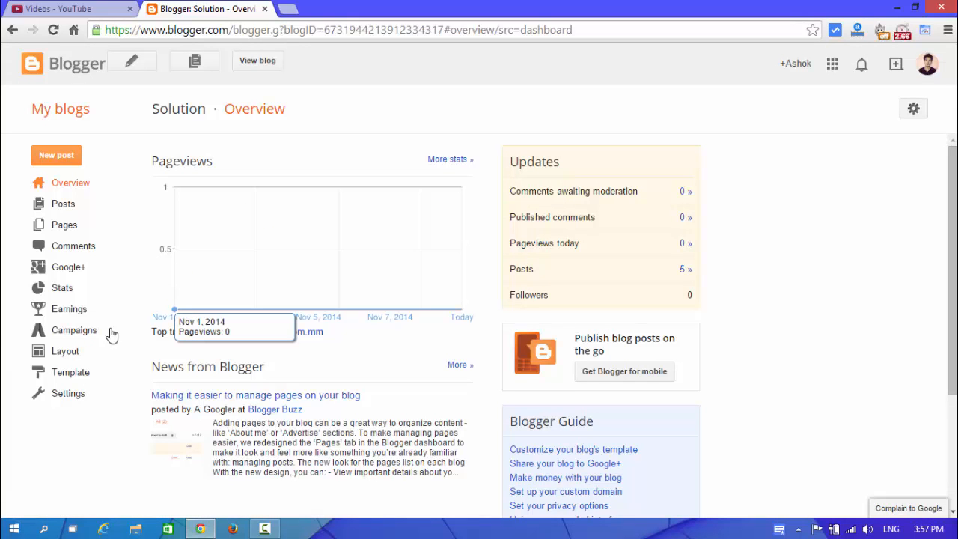
mouse_move(68, 392)
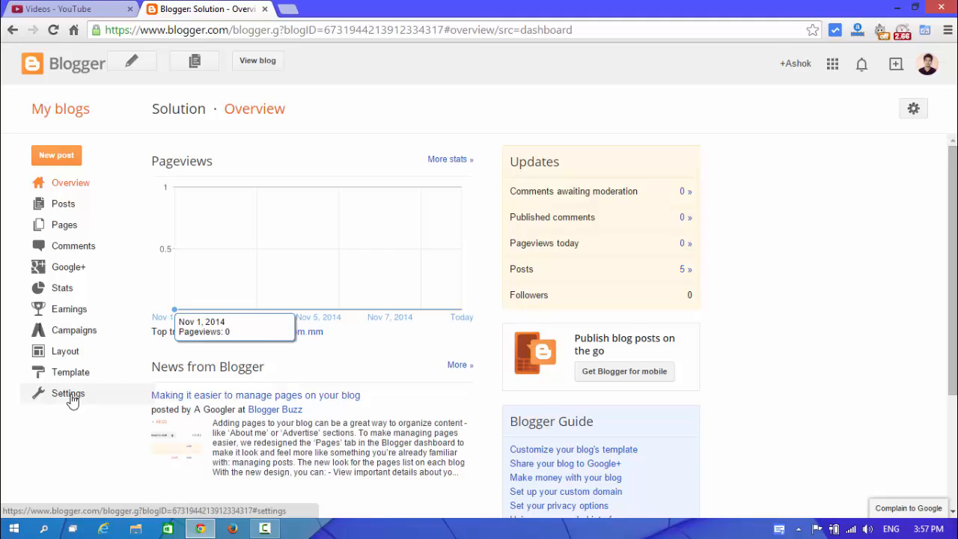
Go to the Solution blog's Settings › Other page showing its blog tools.
click(69, 392)
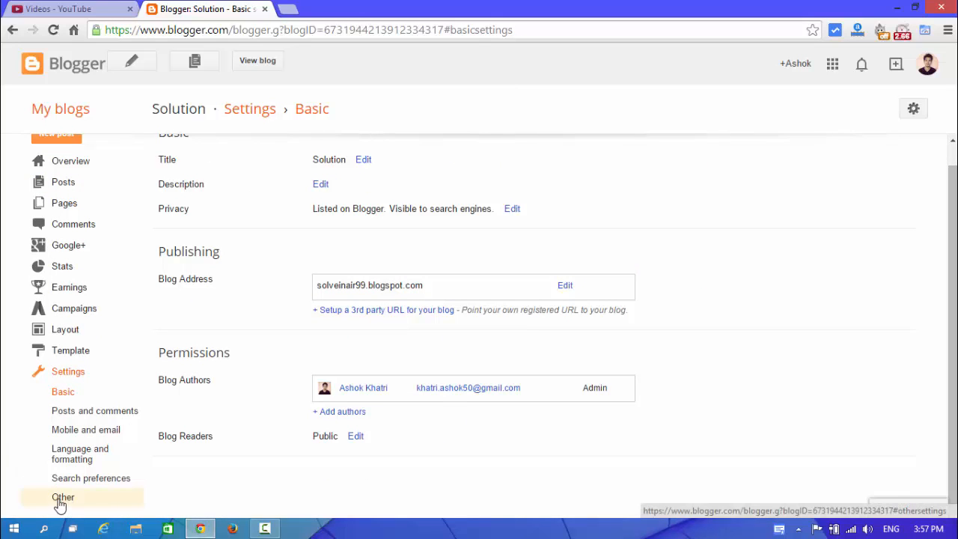
click(63, 497)
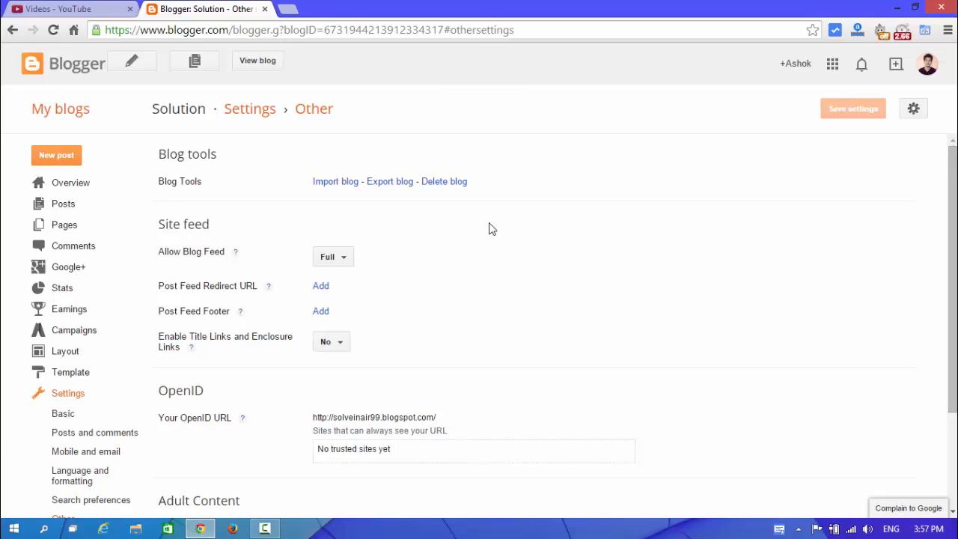
mouse_move(396, 172)
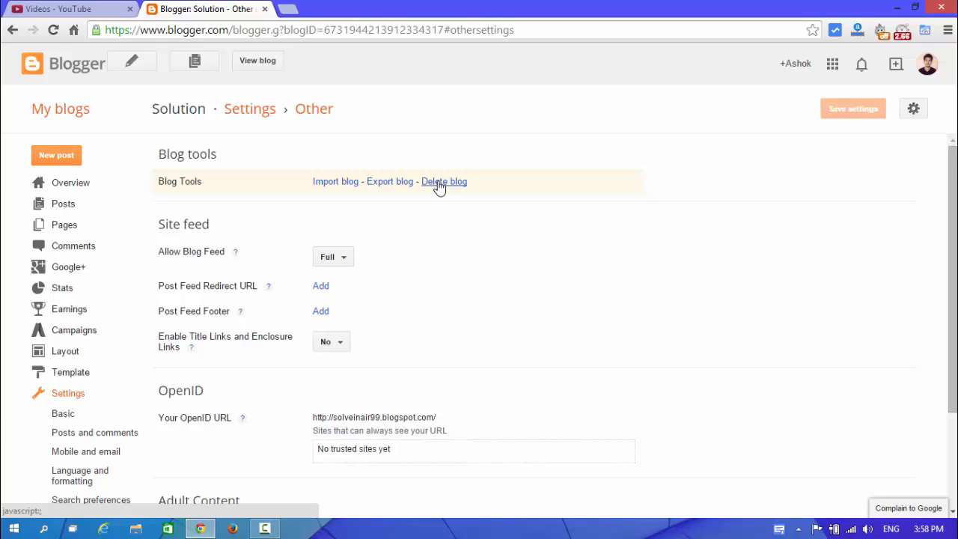
Start deleting the Solution blog via the Delete blog link under Blog tools.
click(443, 181)
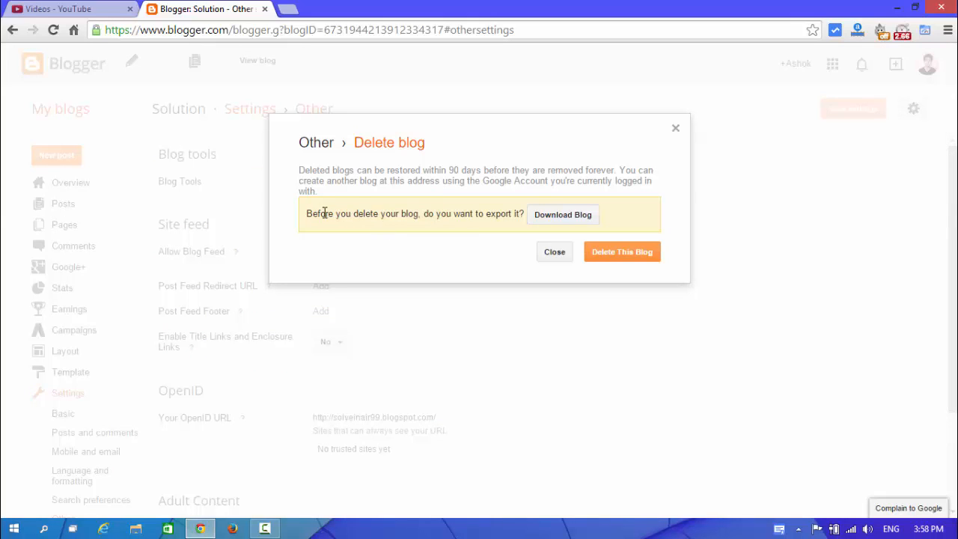
mouse_move(437, 234)
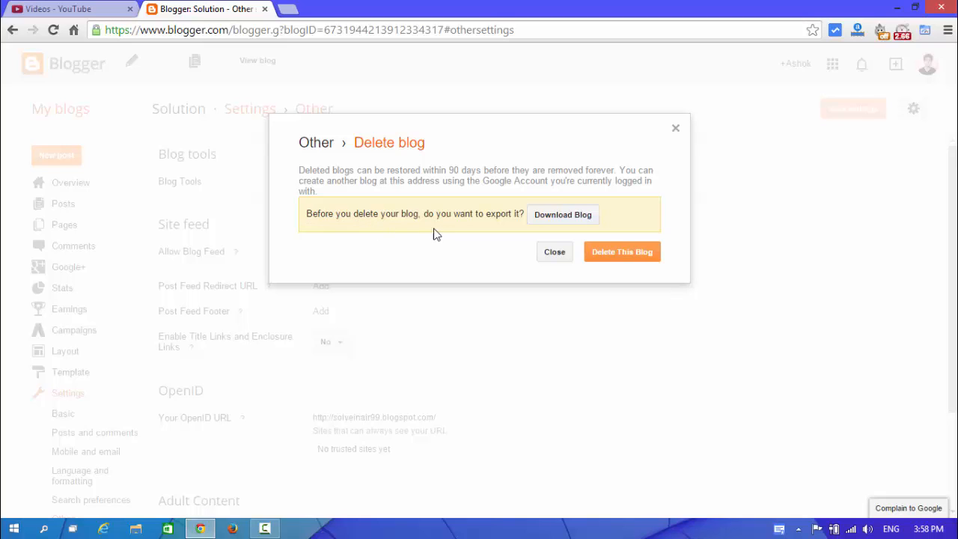
mouse_move(521, 231)
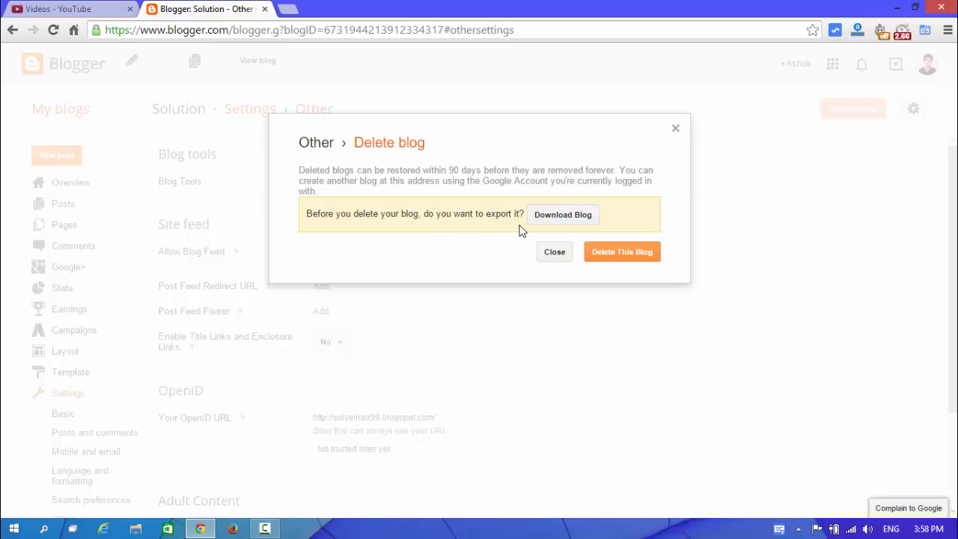
mouse_move(563, 215)
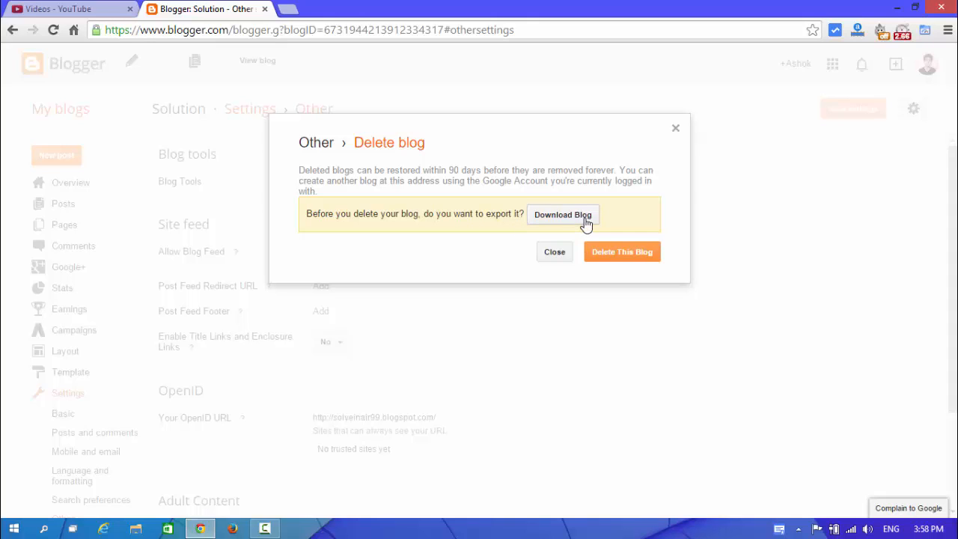
mouse_move(569, 215)
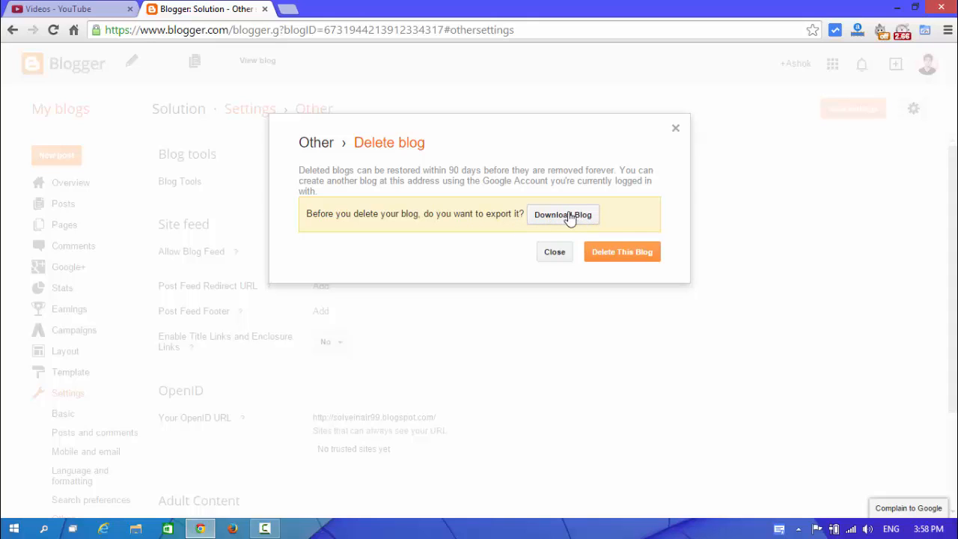
mouse_move(377, 239)
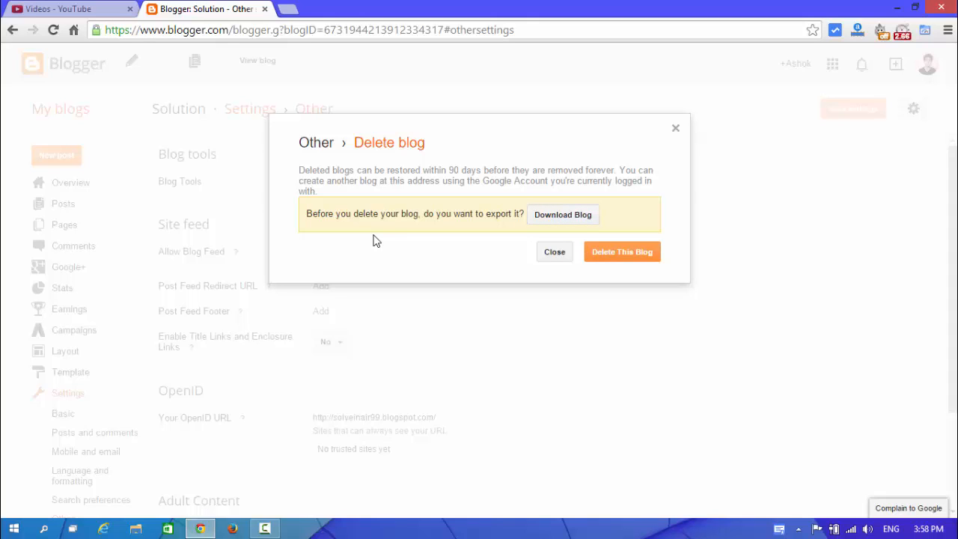
mouse_move(428, 248)
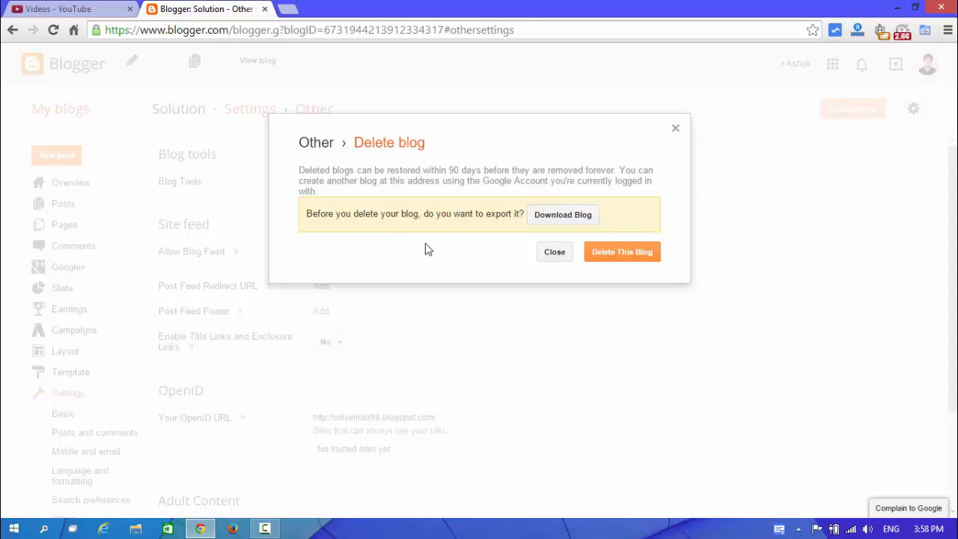
mouse_move(606, 231)
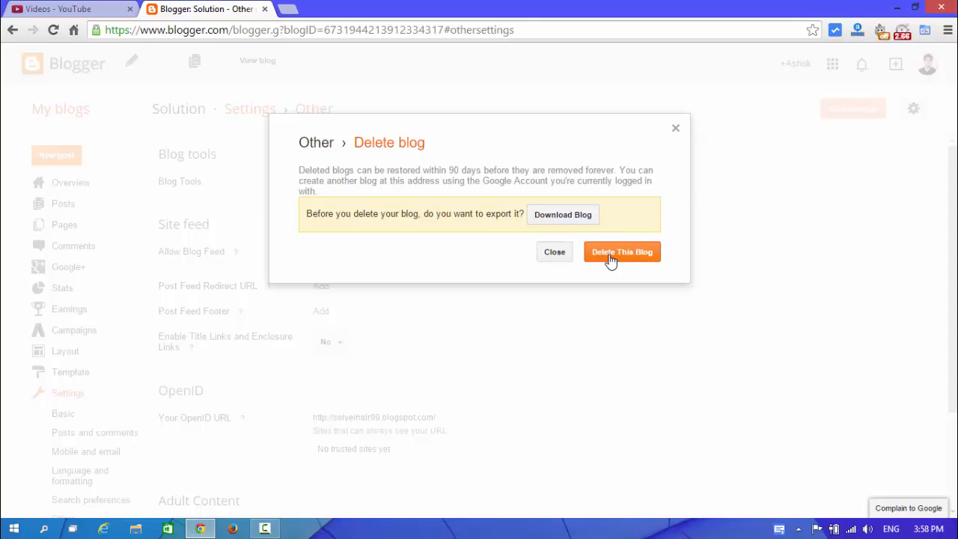
Confirm 'Delete This Blog' so the dashboard lists two blogs, then start a new tab.
click(623, 252)
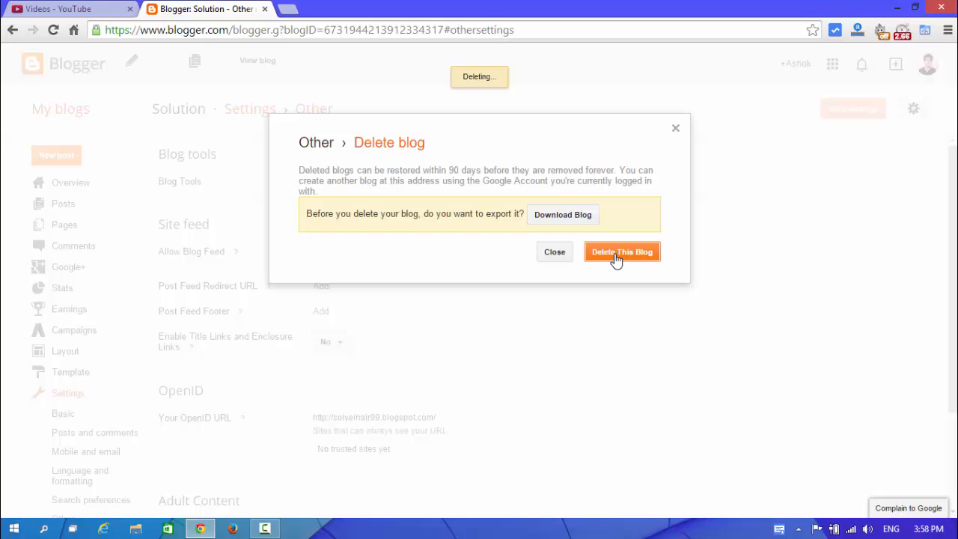
click(622, 251)
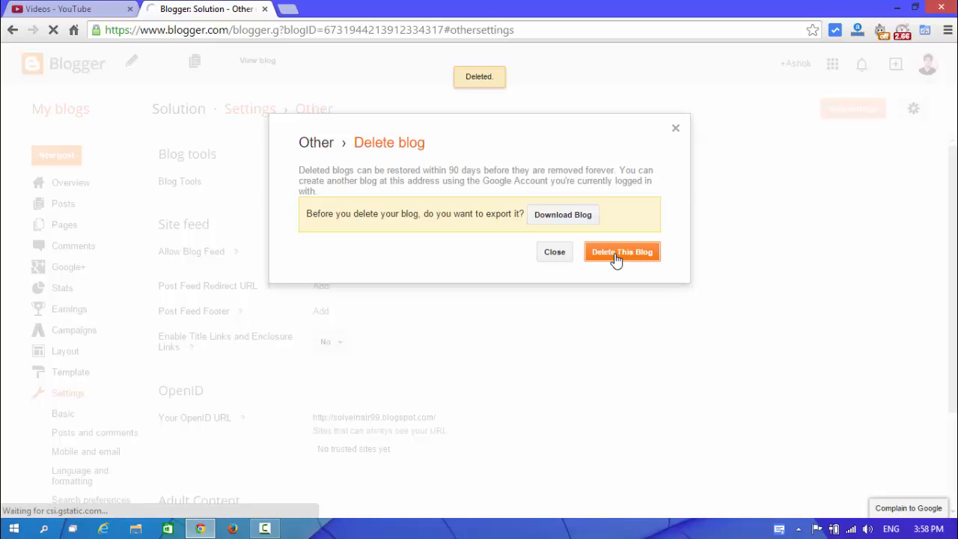
click(623, 251)
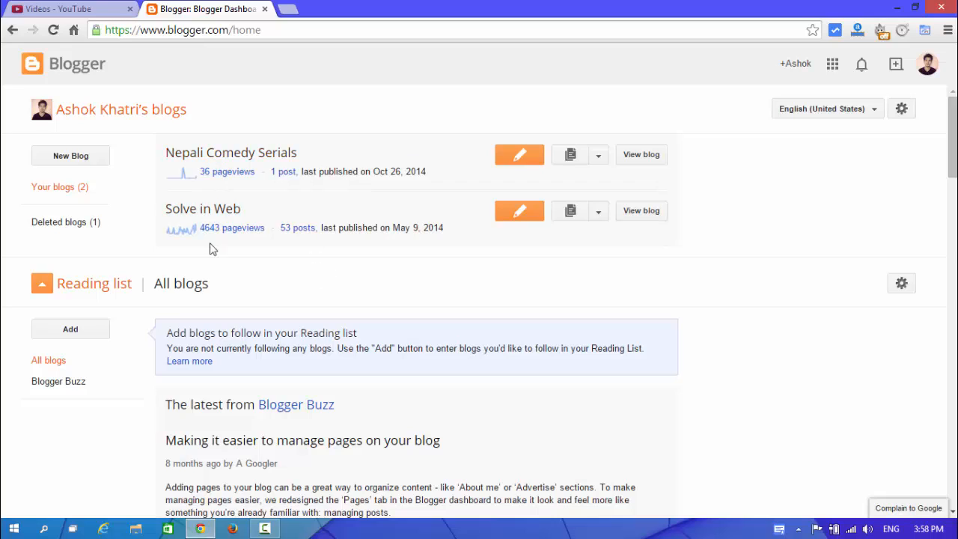
mouse_move(844, 163)
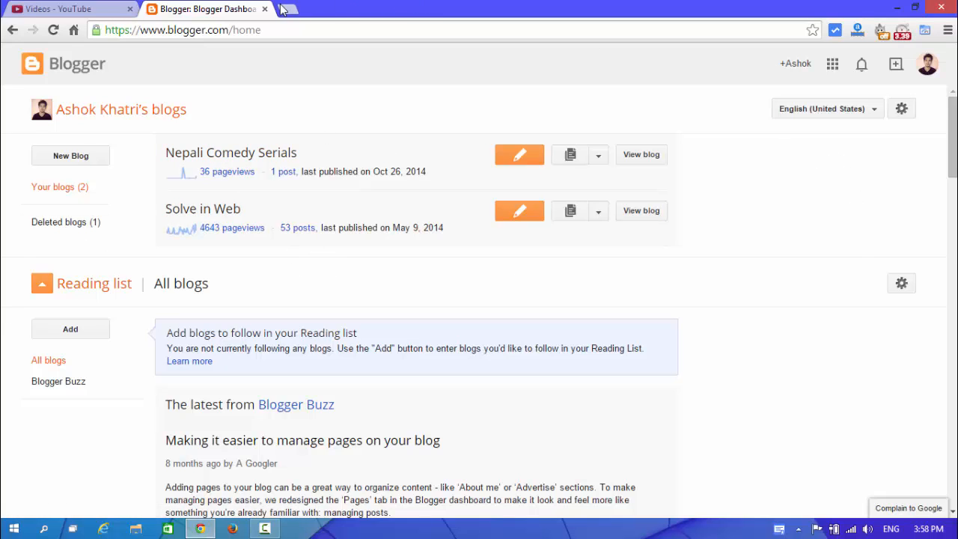
click(287, 9)
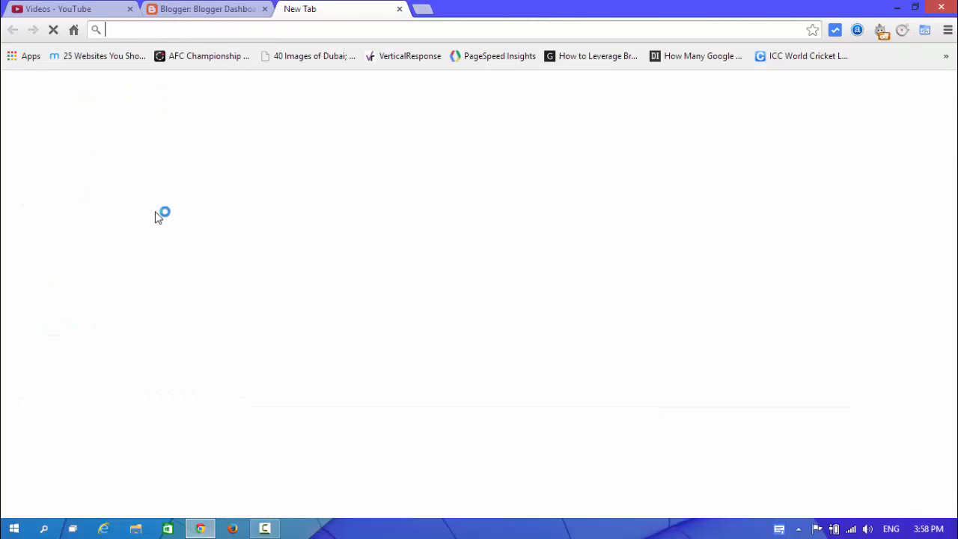